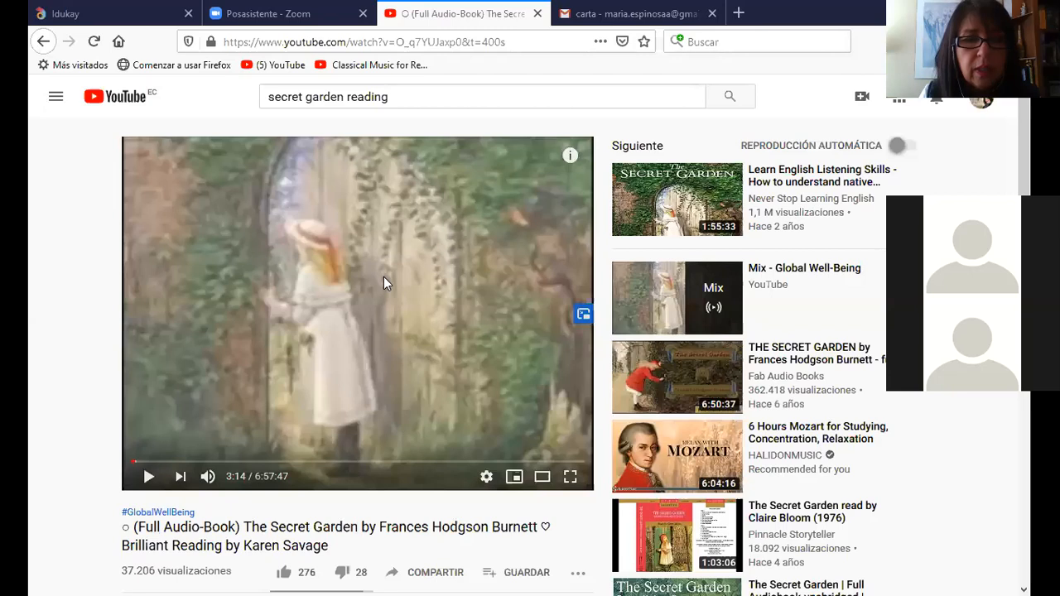
pyautogui.moveTo(201, 535)
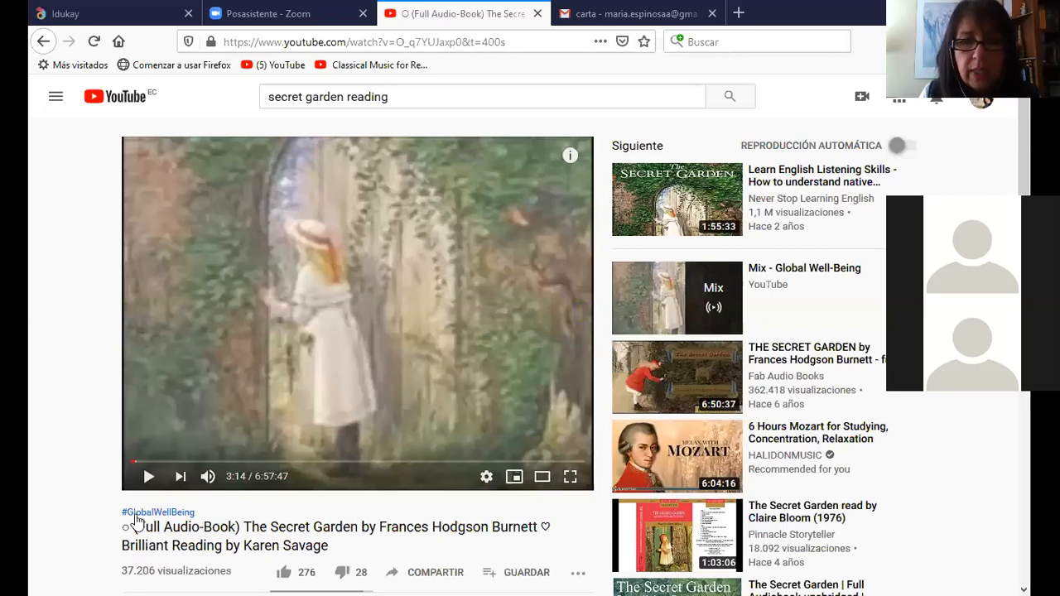
pyautogui.moveTo(571, 477)
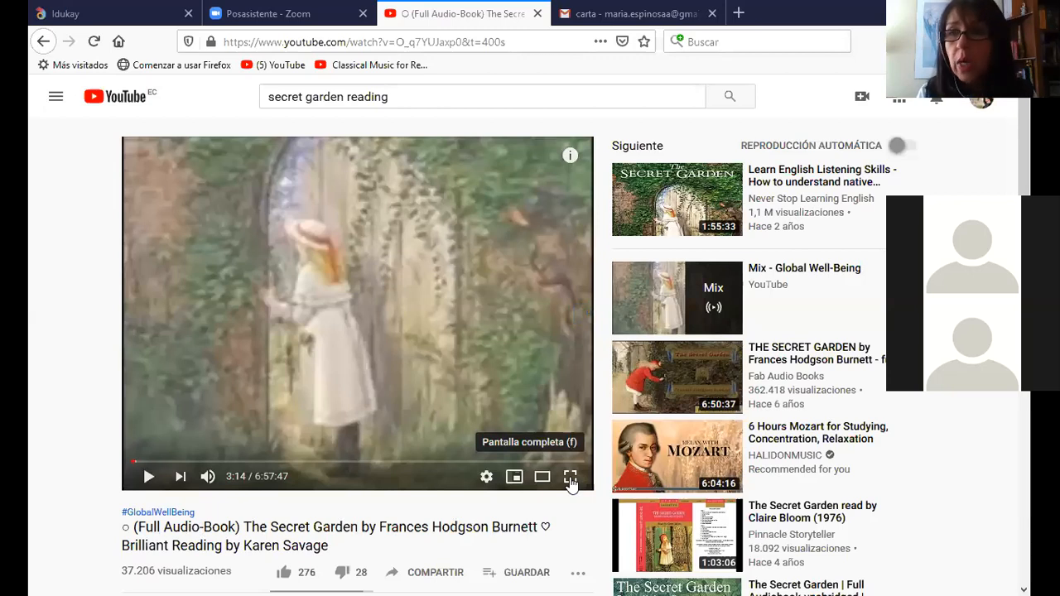
pyautogui.moveTo(207, 484)
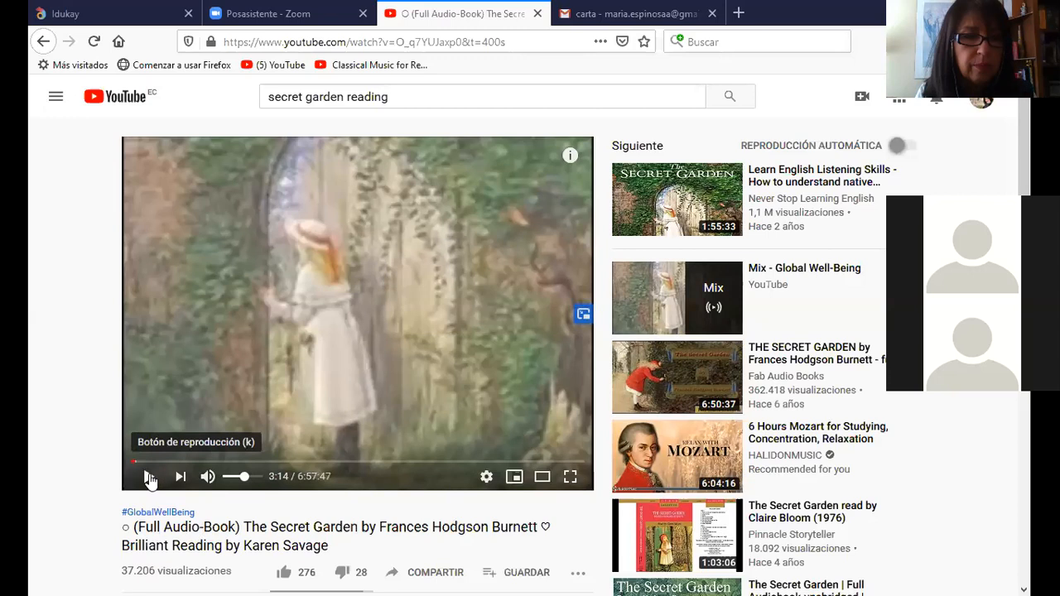
# Resume The Secret Garden audiobook on YouTube from 3:14 and play it full screen.
pyautogui.click(150, 477)
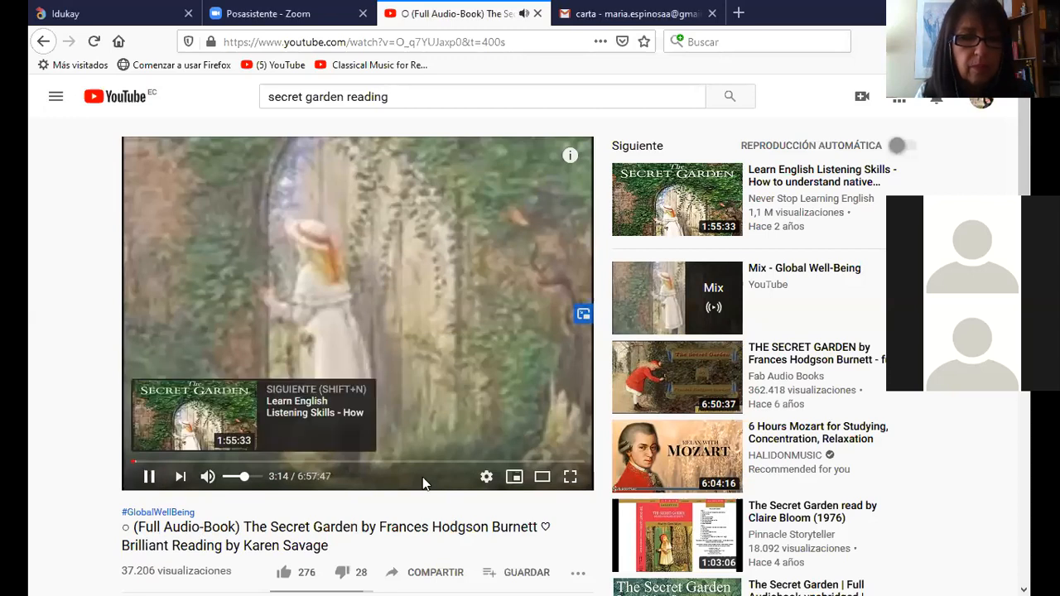
pyautogui.moveTo(569, 477)
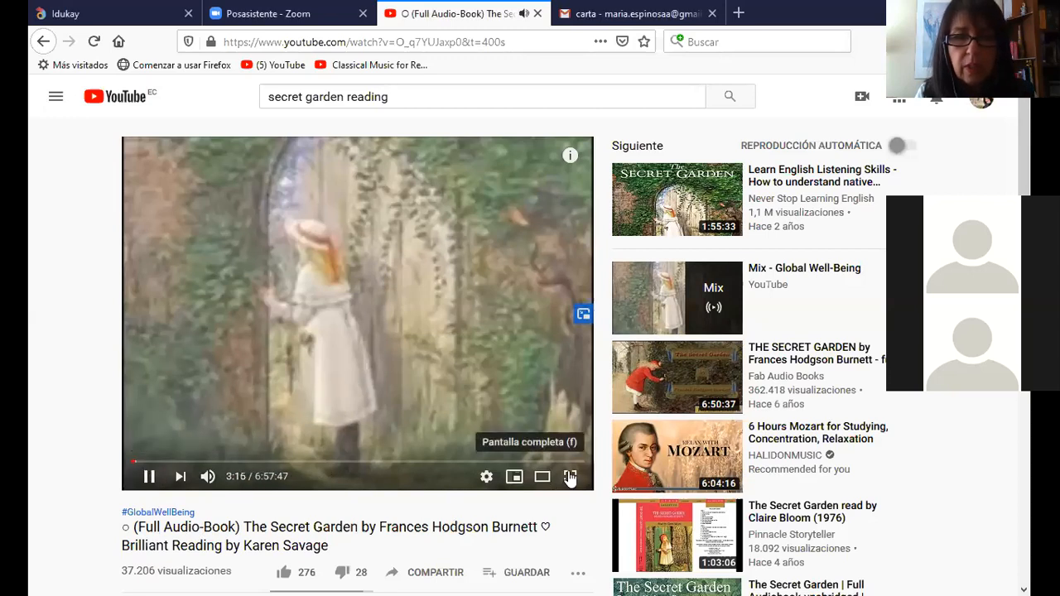
pyautogui.click(570, 476)
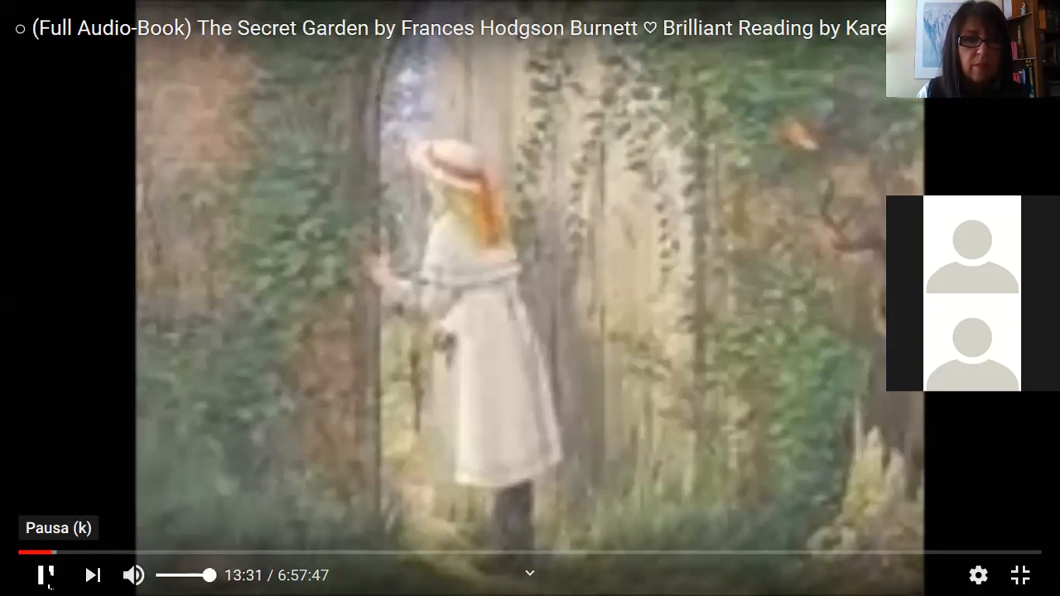
# Pause The Secret Garden audiobook playing on YouTube.
pyautogui.click(46, 575)
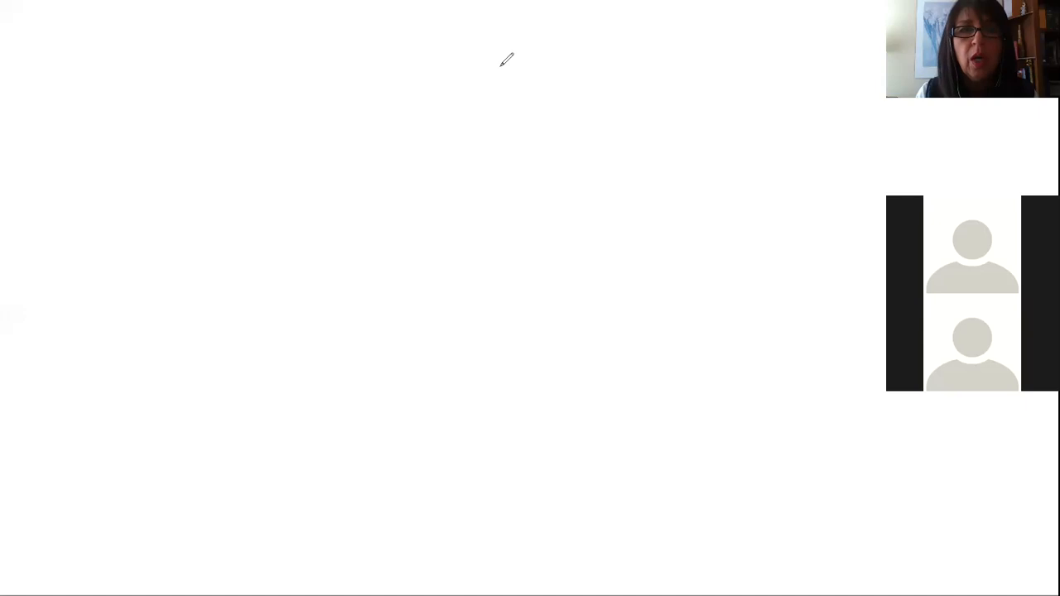
pyautogui.moveTo(331, 159)
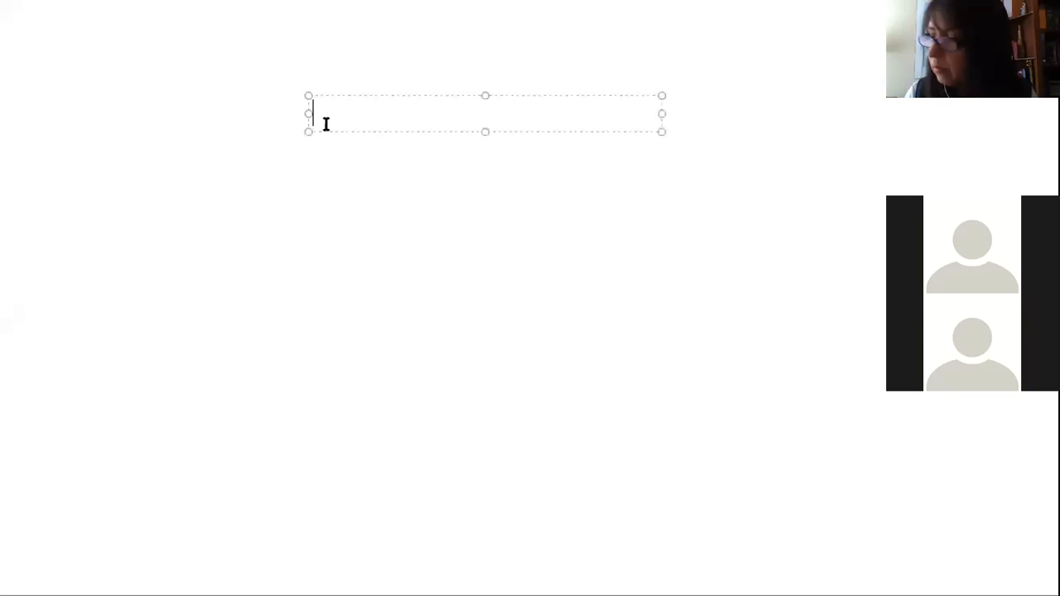
# Type the vocabulary words disdain, affectionate, glide, frown and neglect in the text box.
pyautogui.write('disdain')
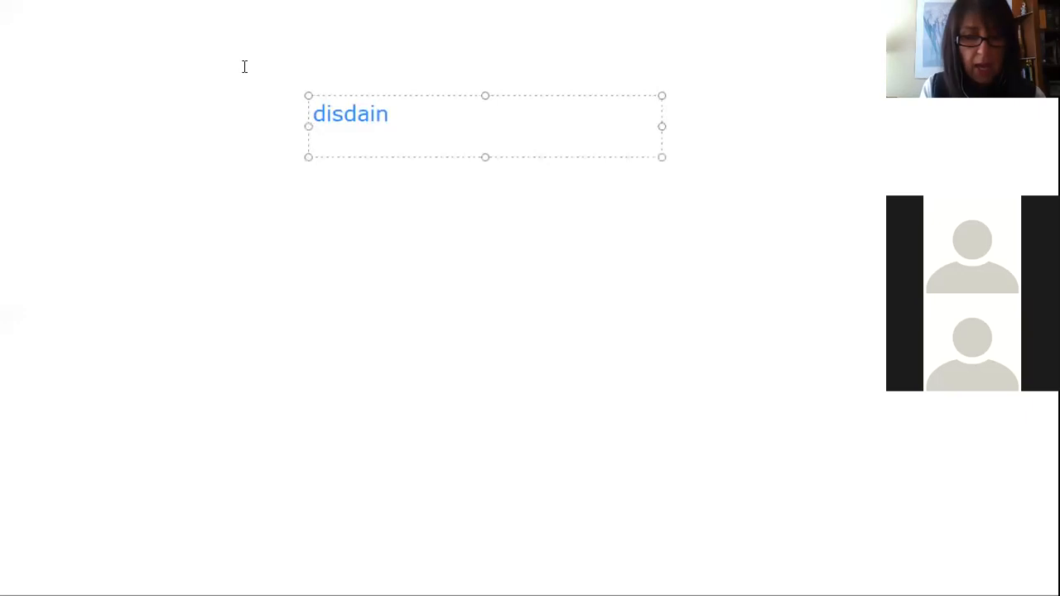
pyautogui.write('Affectionat')
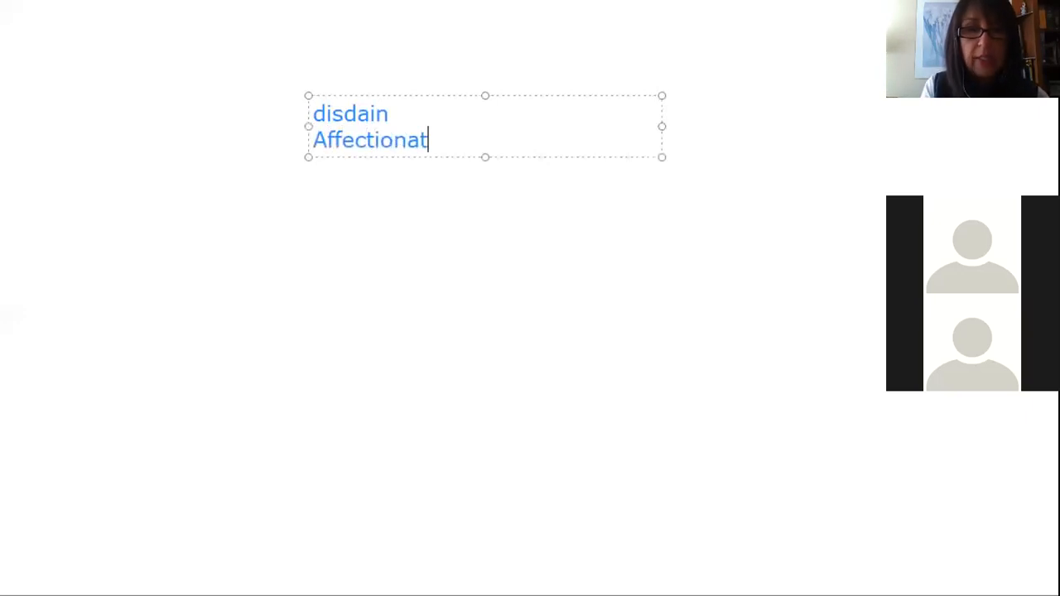
pyautogui.write('e')
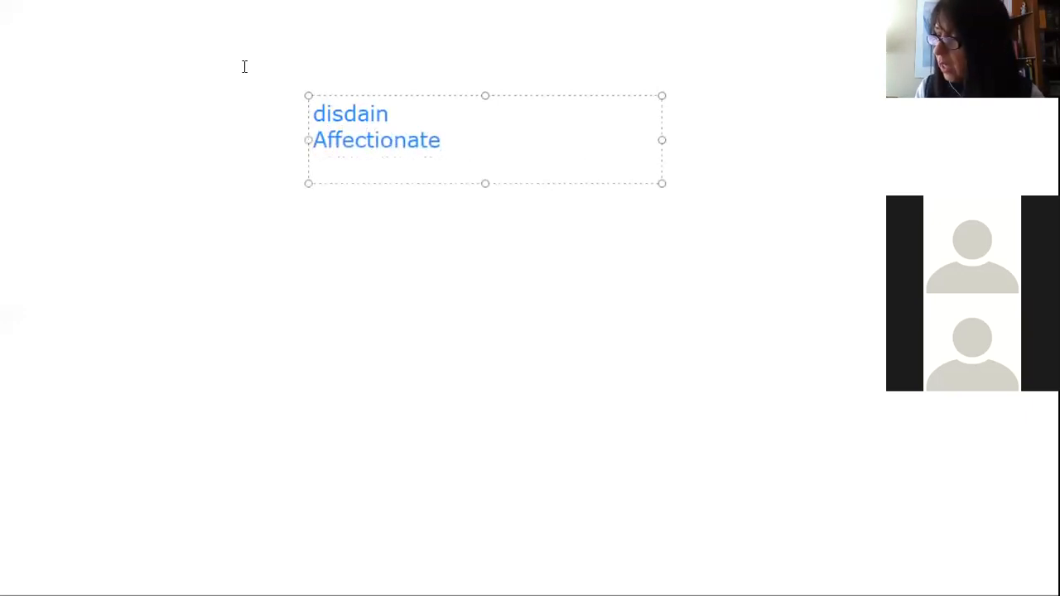
pyautogui.write('glid')
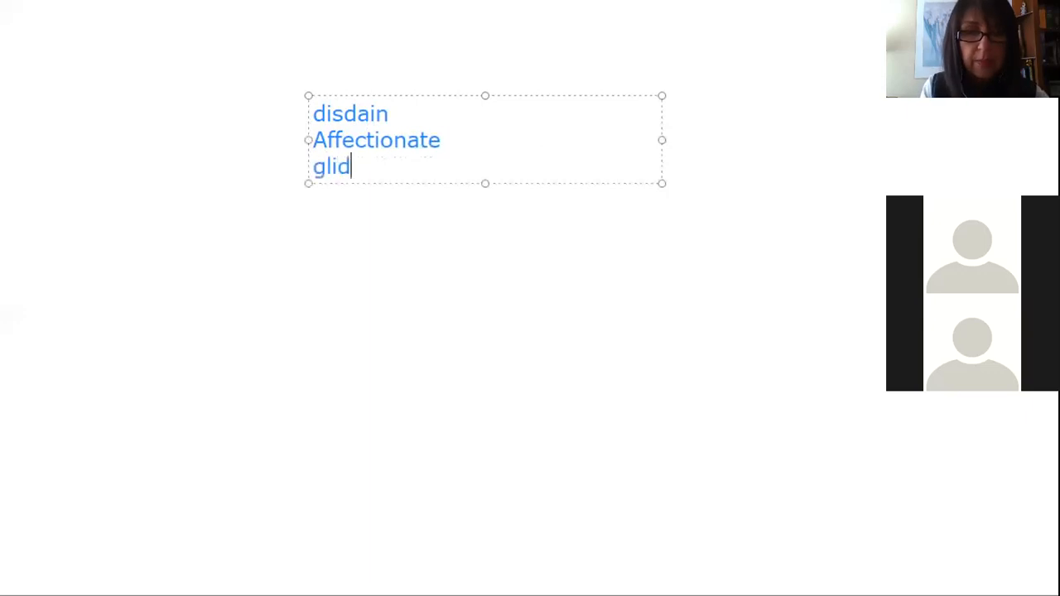
pyautogui.write('e')
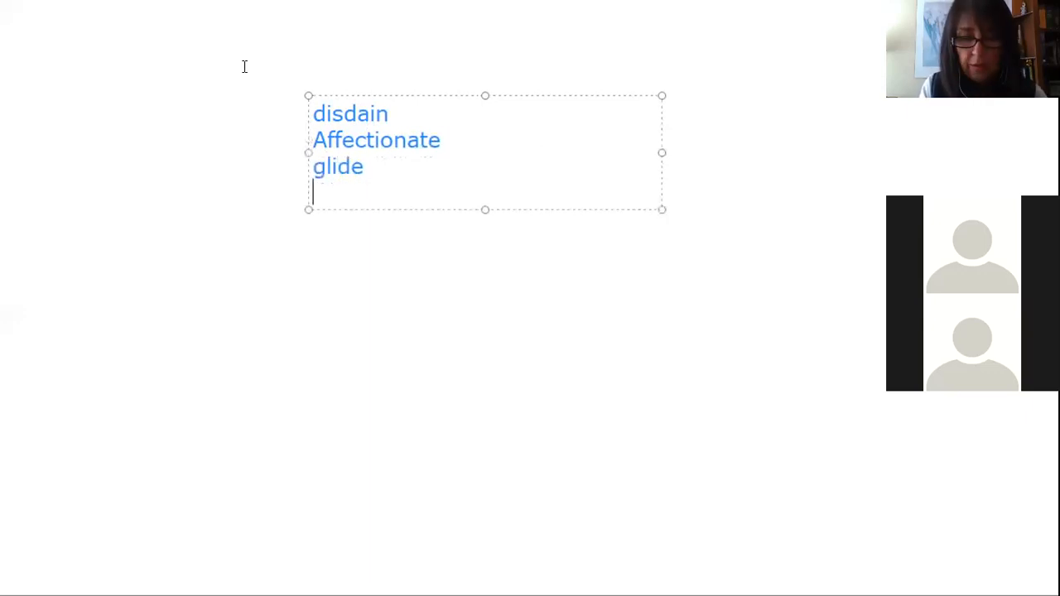
pyautogui.write('frown')
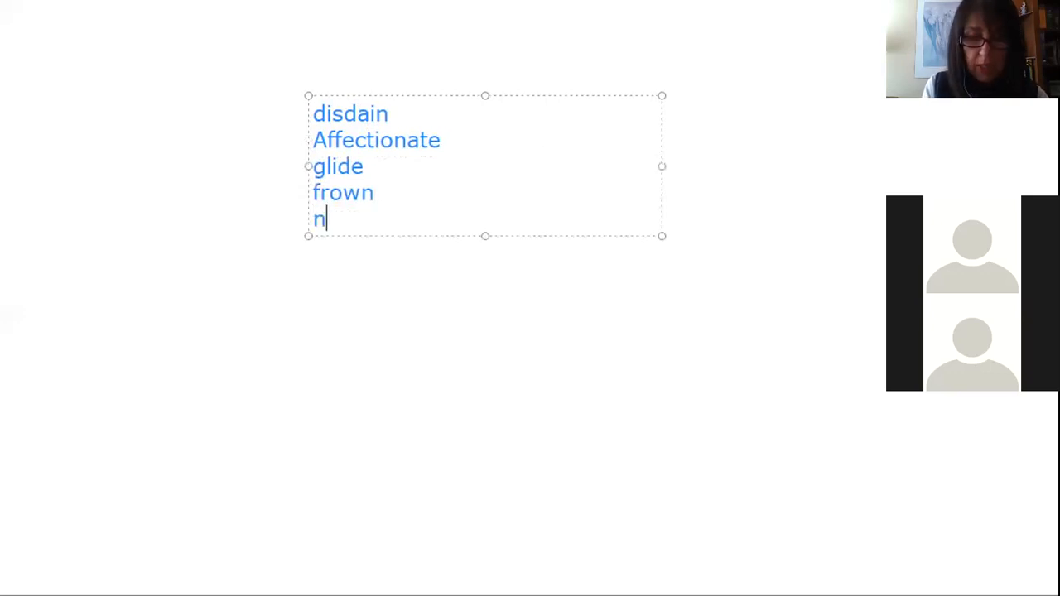
pyautogui.write('egle')
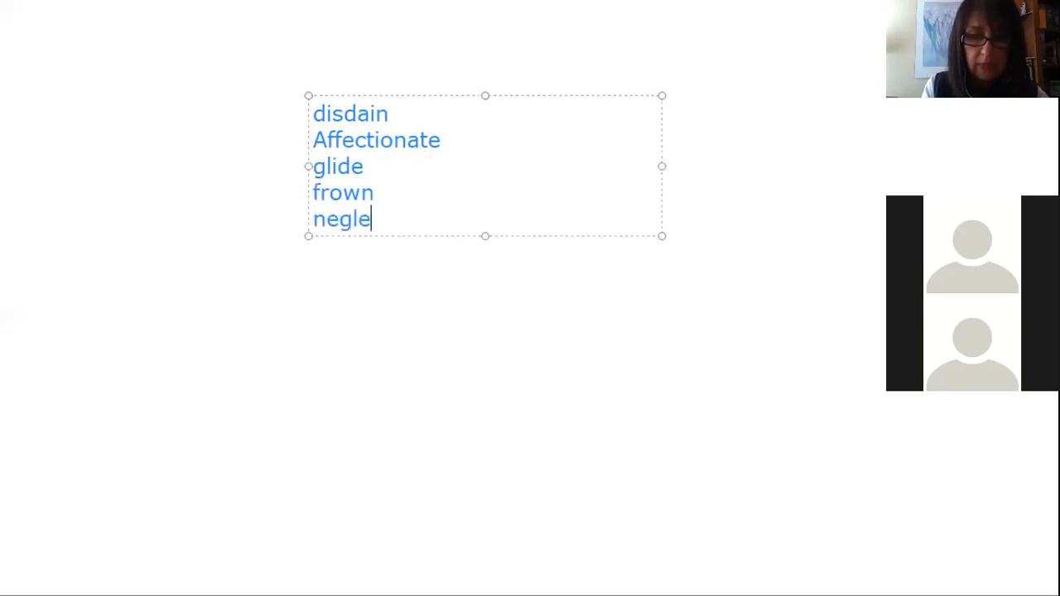
pyautogui.write('ct')
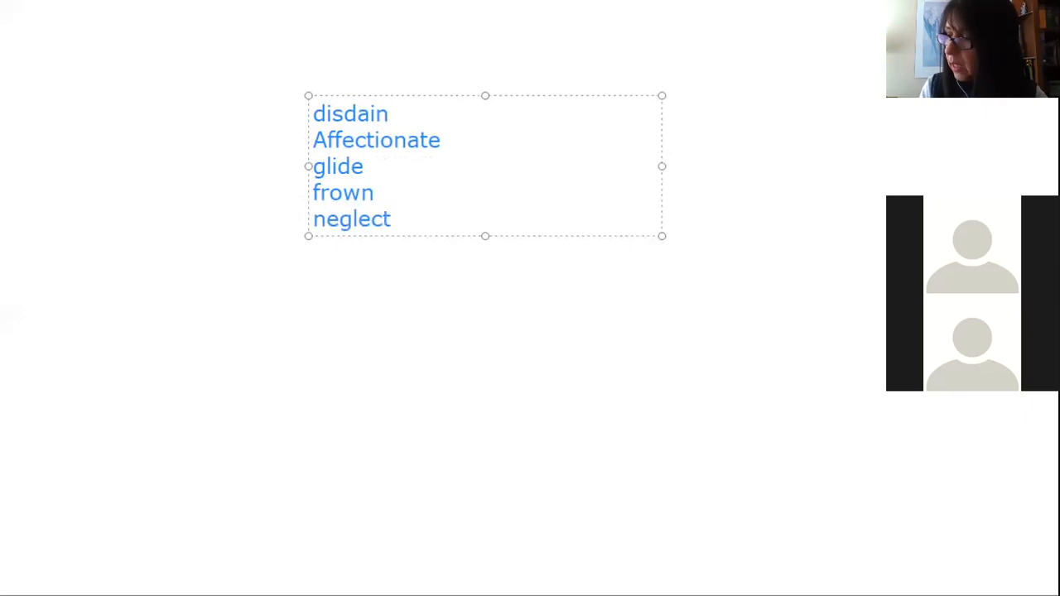
# Add 'stamp (a foot)' and 'quarrel' to the list, then start a new line.
pyautogui.write('s')
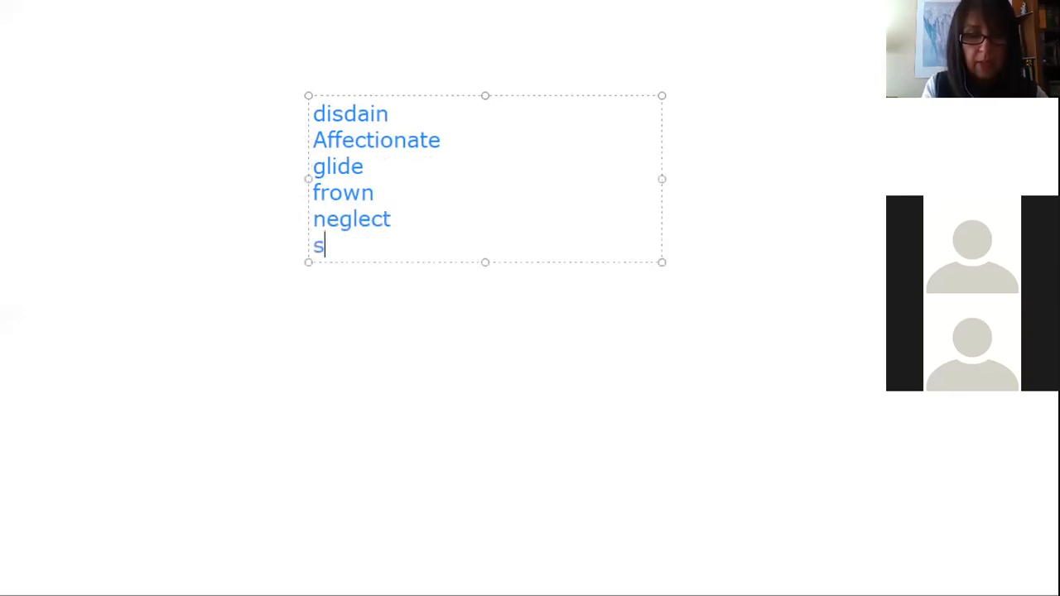
pyautogui.write('tamp')
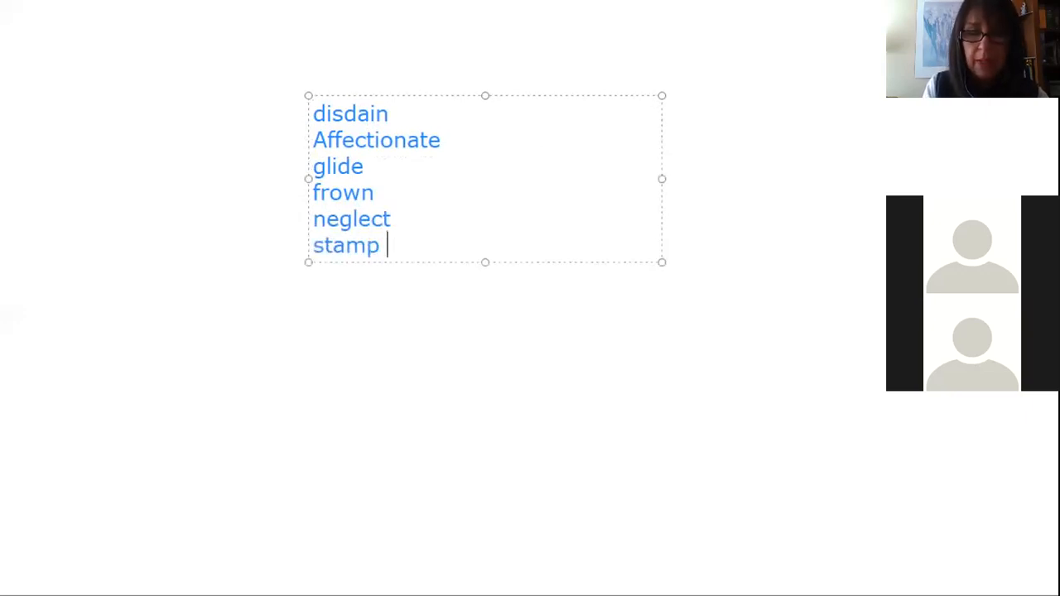
pyautogui.write('(')
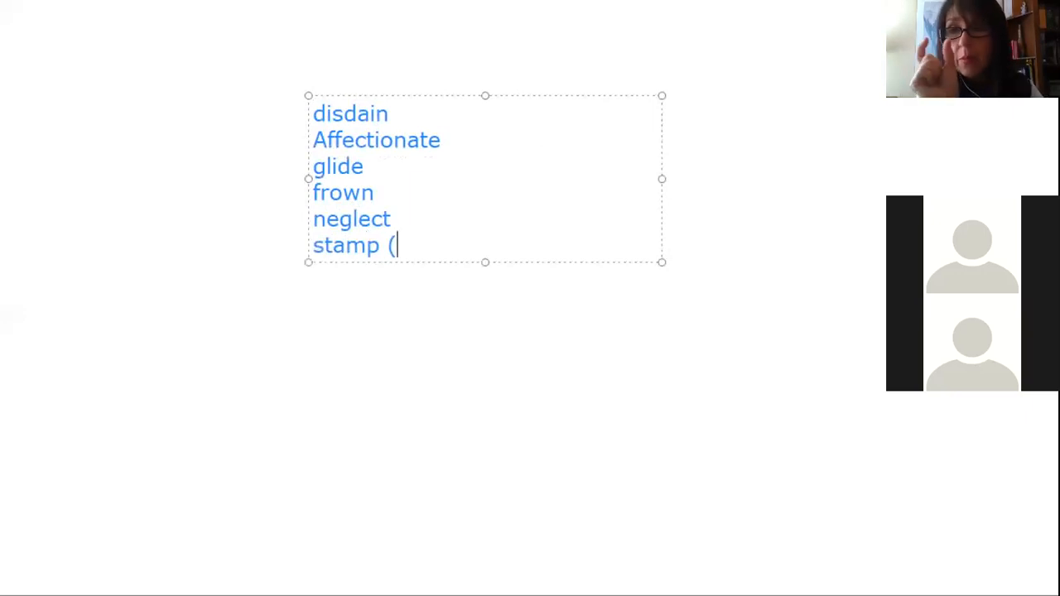
pyautogui.write('a f')
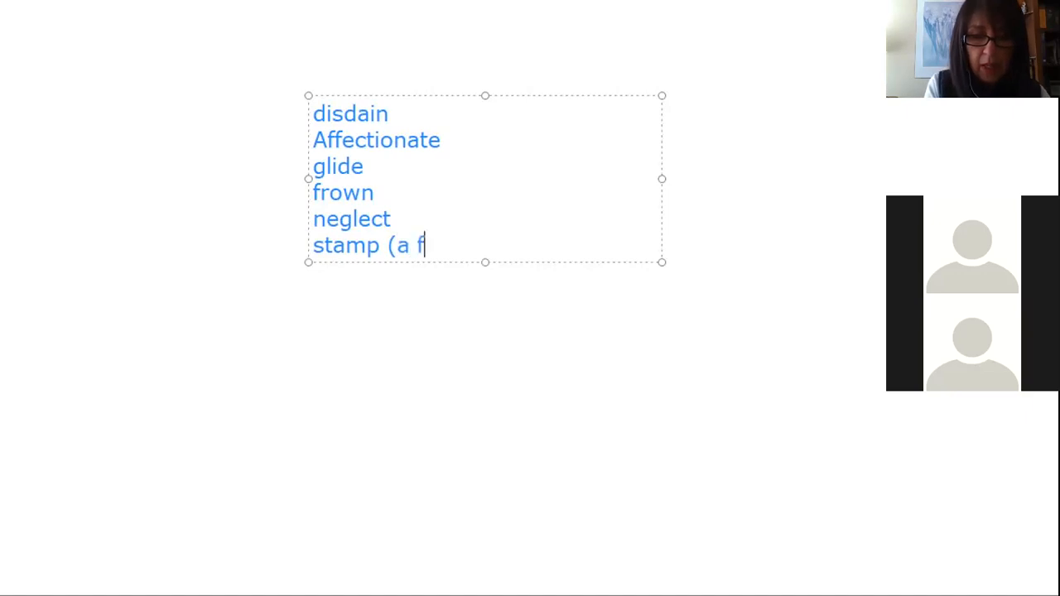
pyautogui.write('oot)')
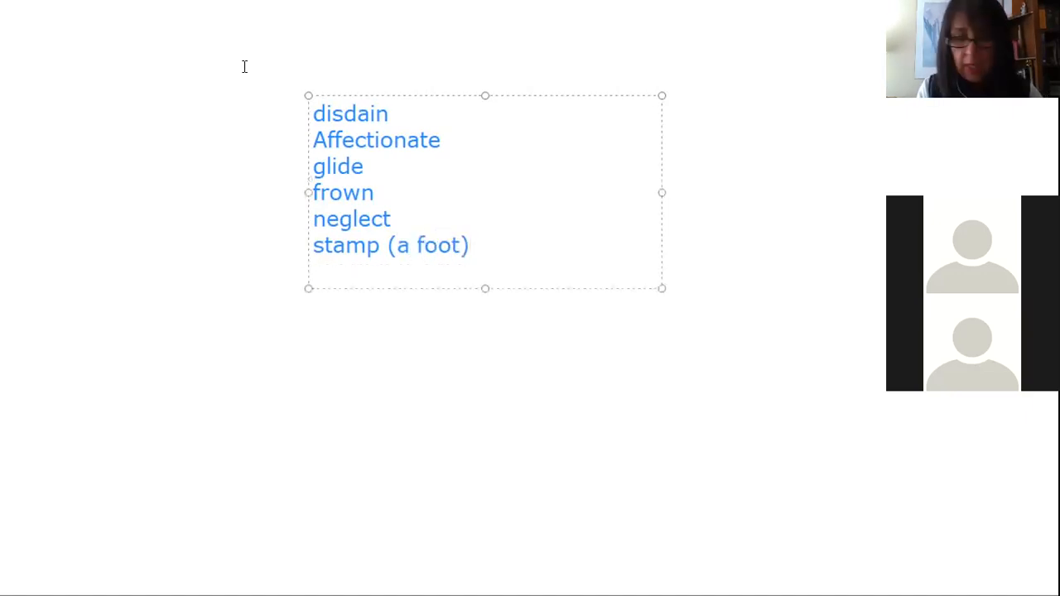
pyautogui.write('quarrel')
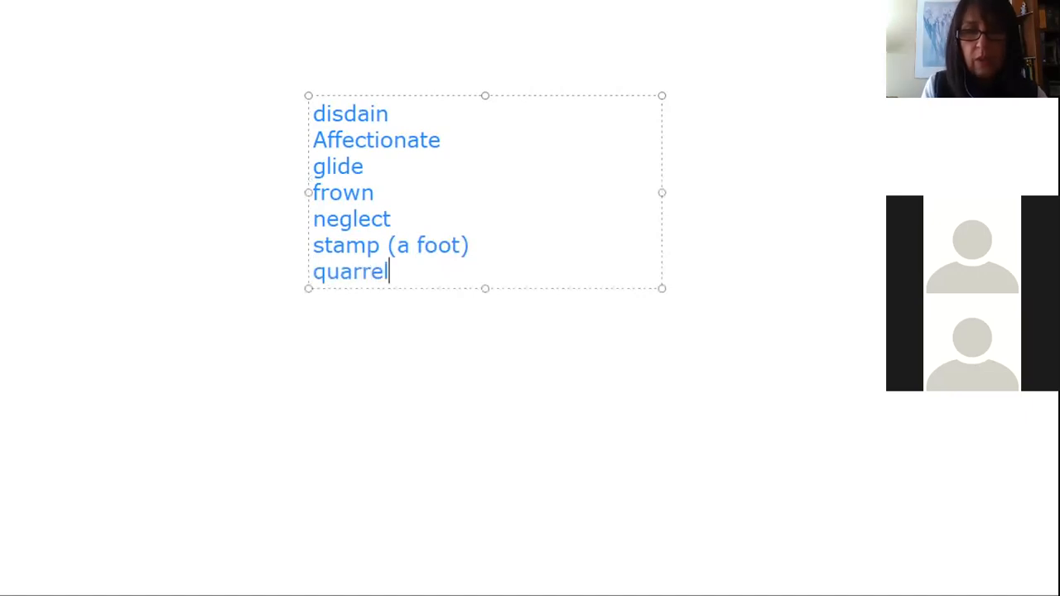
pyautogui.press('enter')
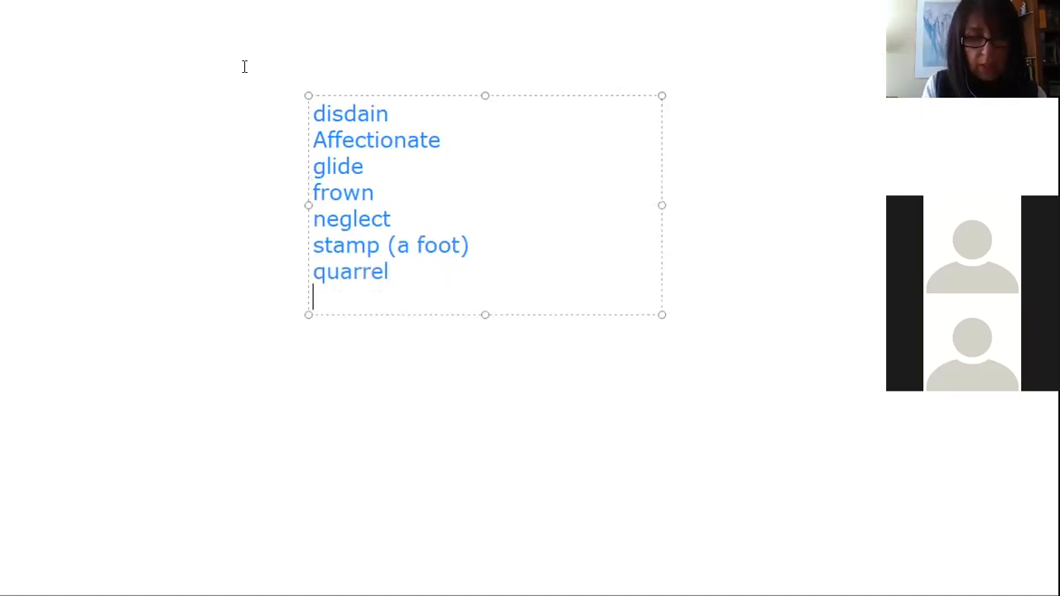
# Finish the list with snatch, heap, tease, snap and horrid.
pyautogui.write('sna')
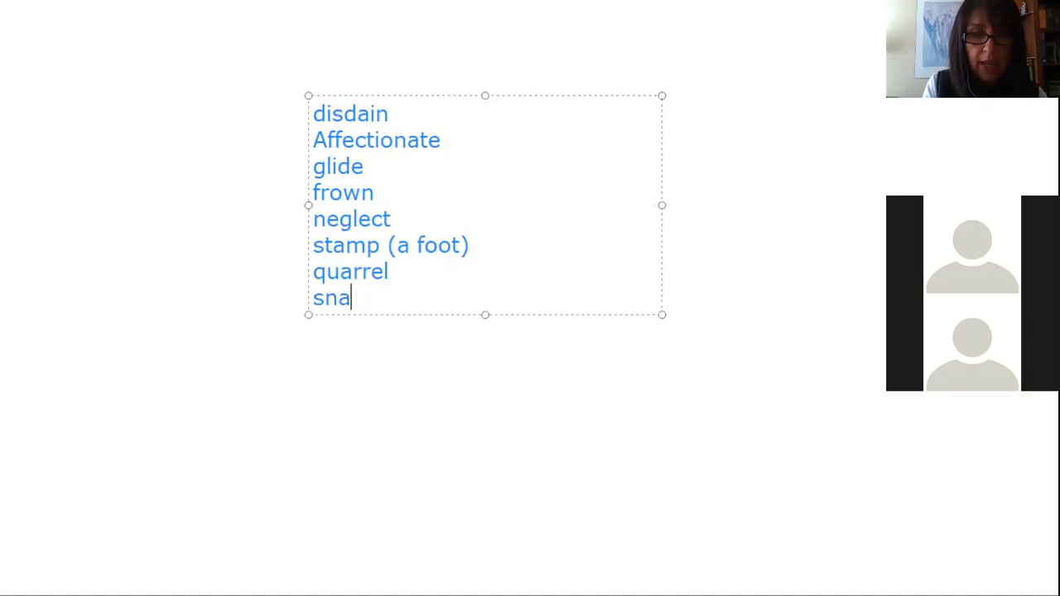
pyautogui.write('tch')
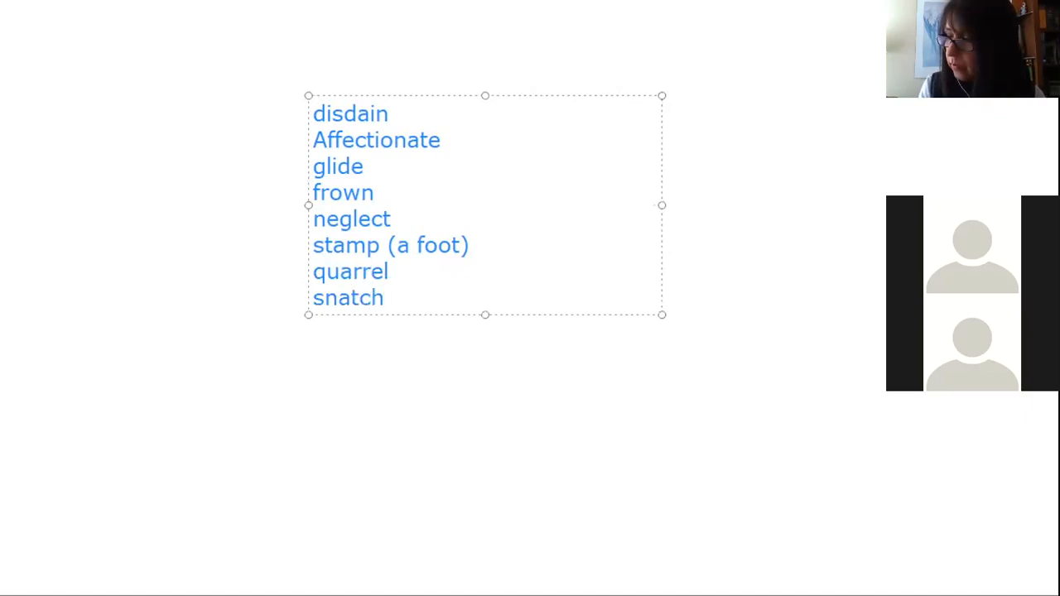
pyautogui.write('heap')
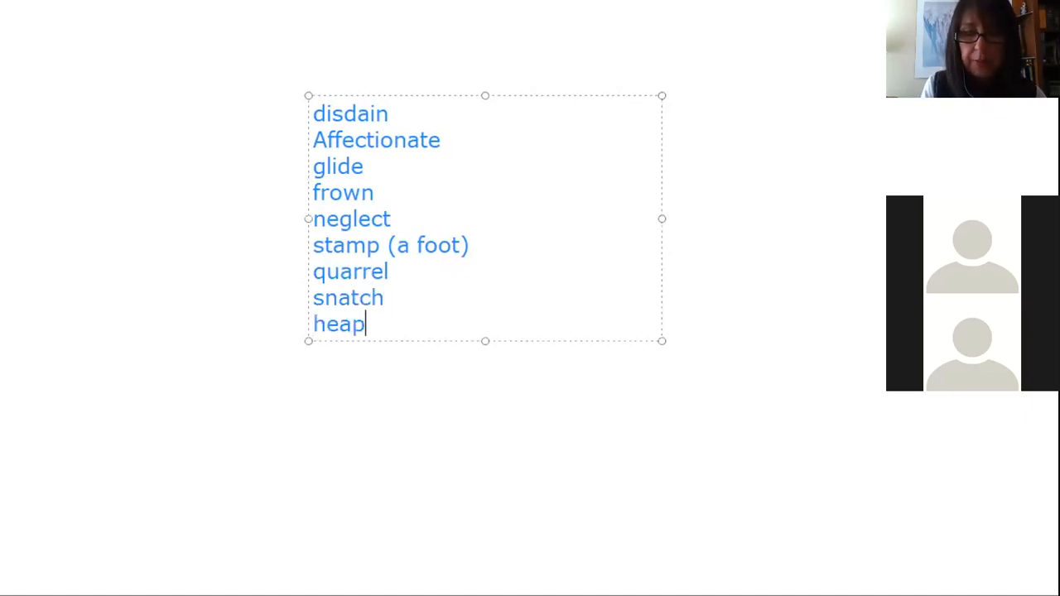
pyautogui.press('Enter')
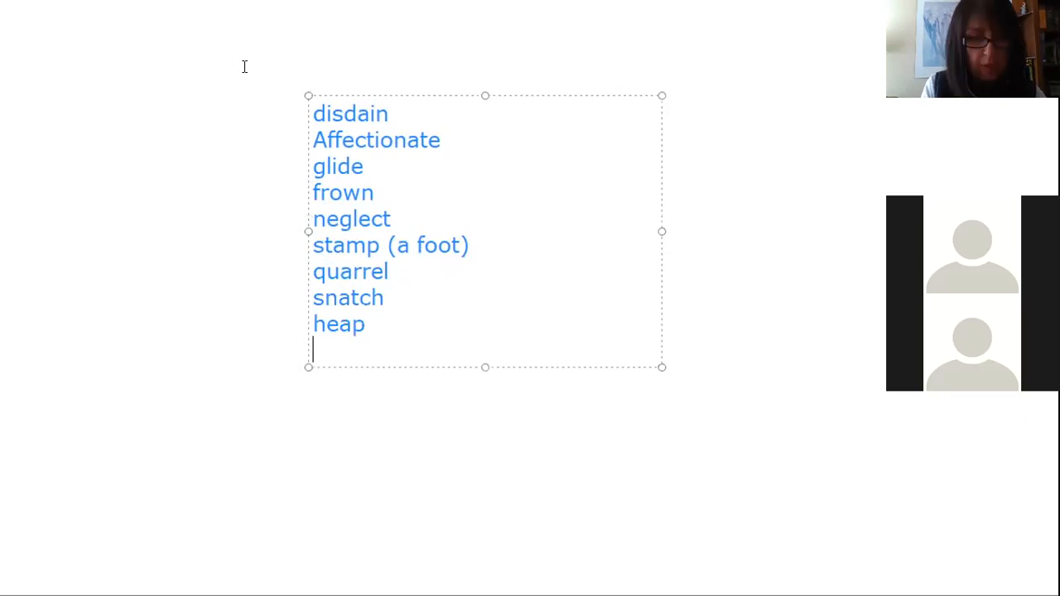
pyautogui.write('tease')
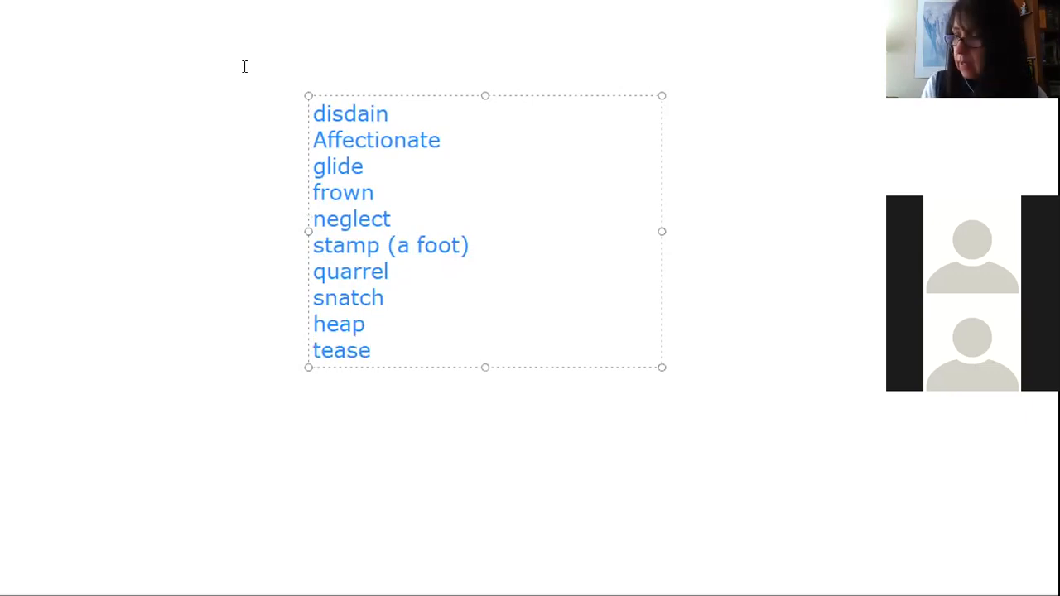
pyautogui.write('sn')
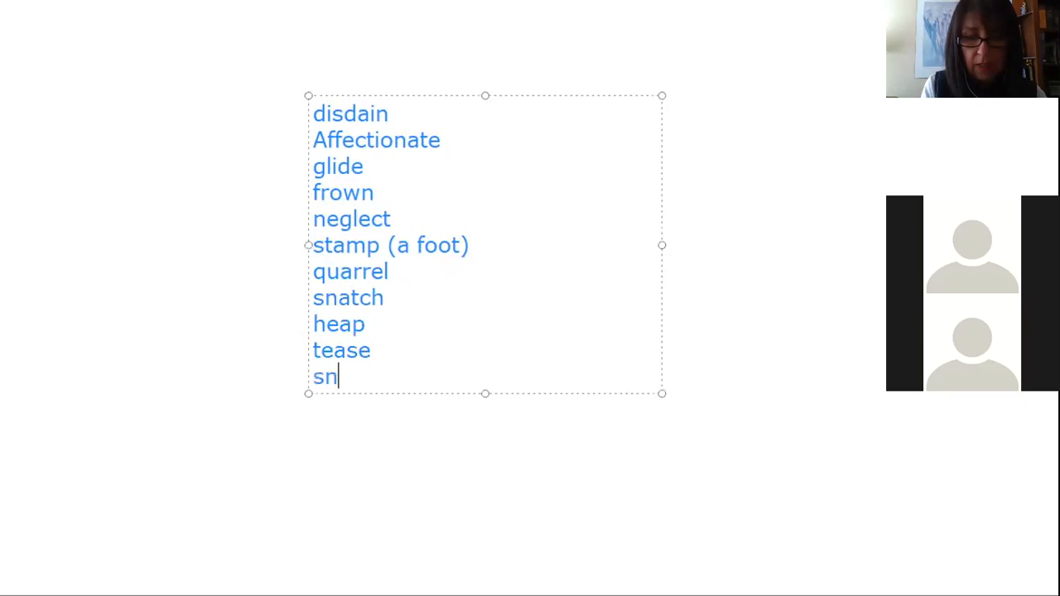
pyautogui.write('ap')
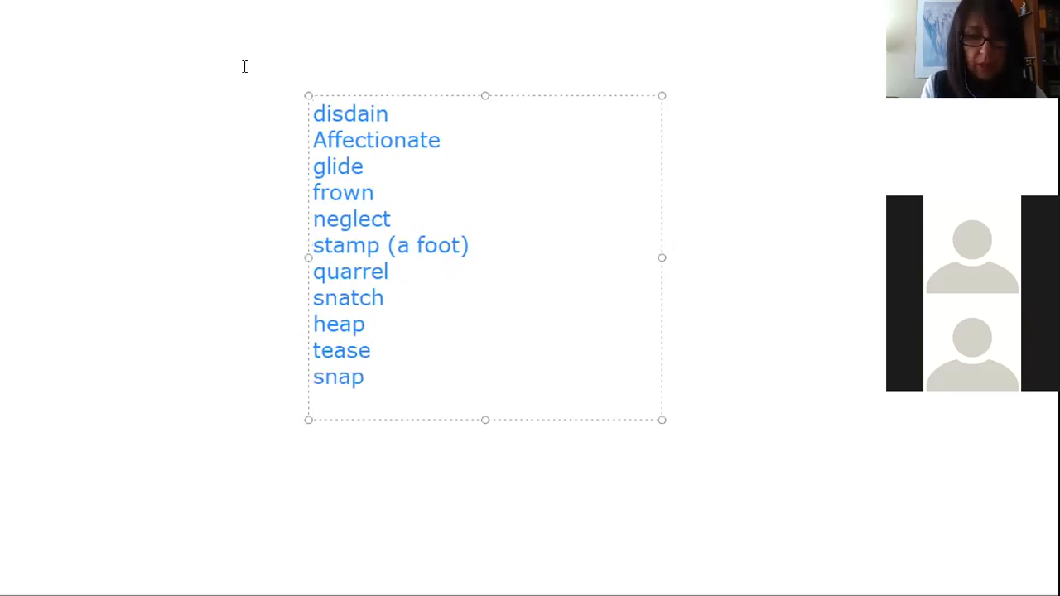
pyautogui.write('horrid')
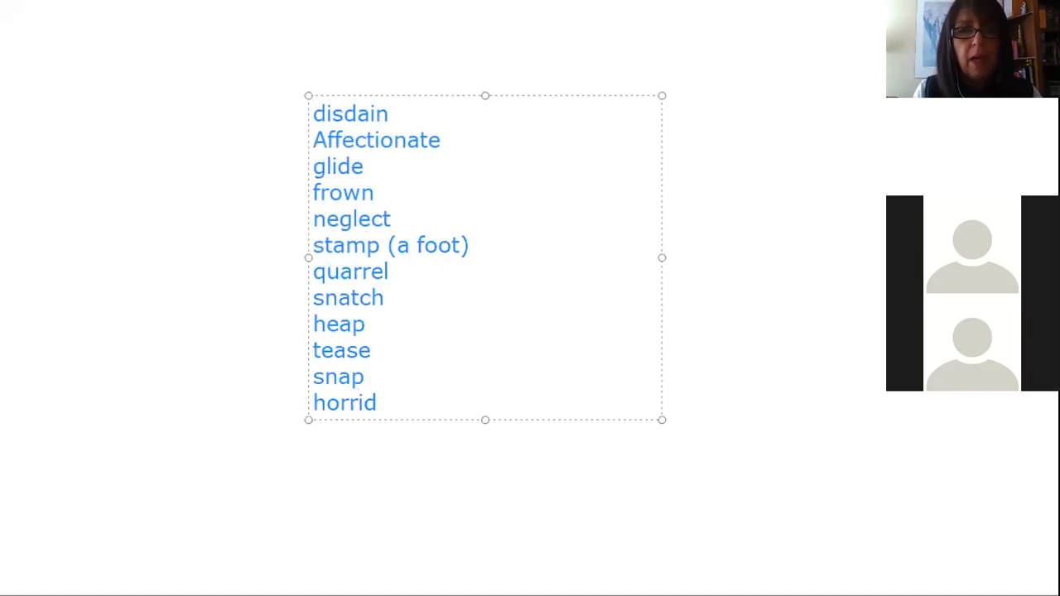
pyautogui.click(380, 403)
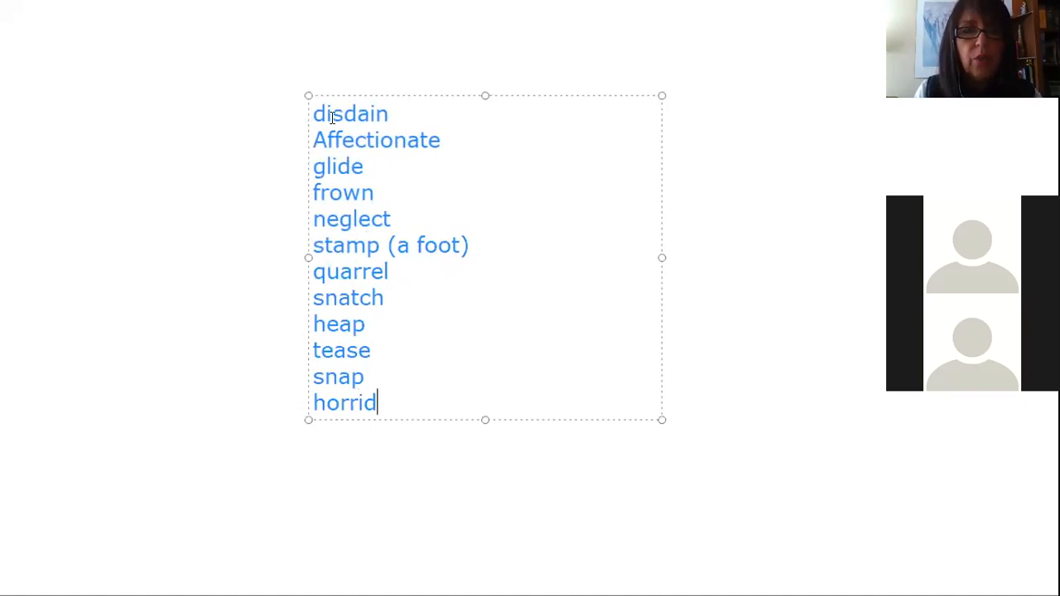
pyautogui.moveTo(551, 284)
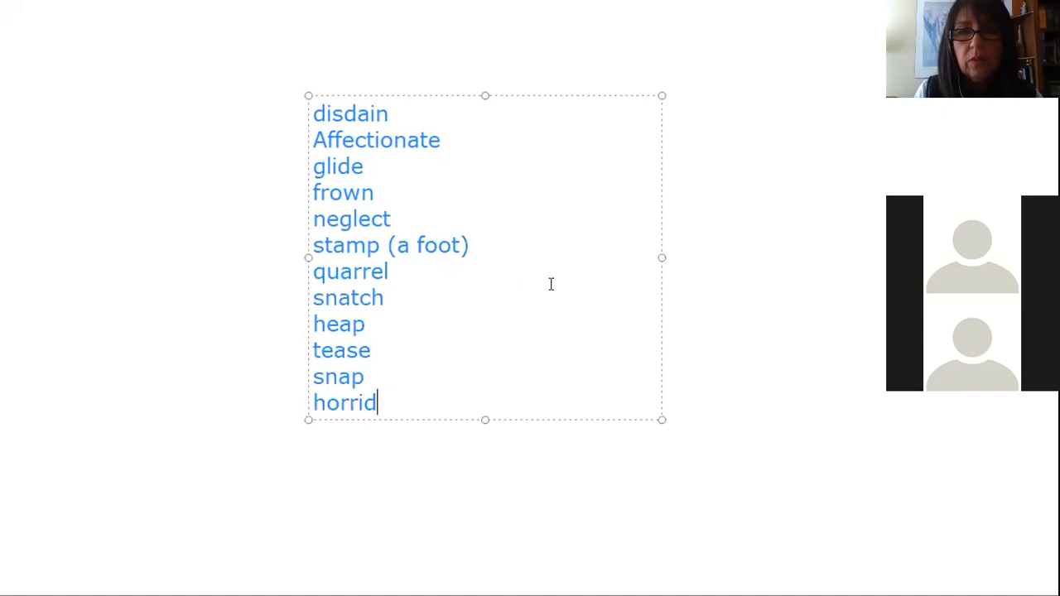
pyautogui.moveTo(493, 388)
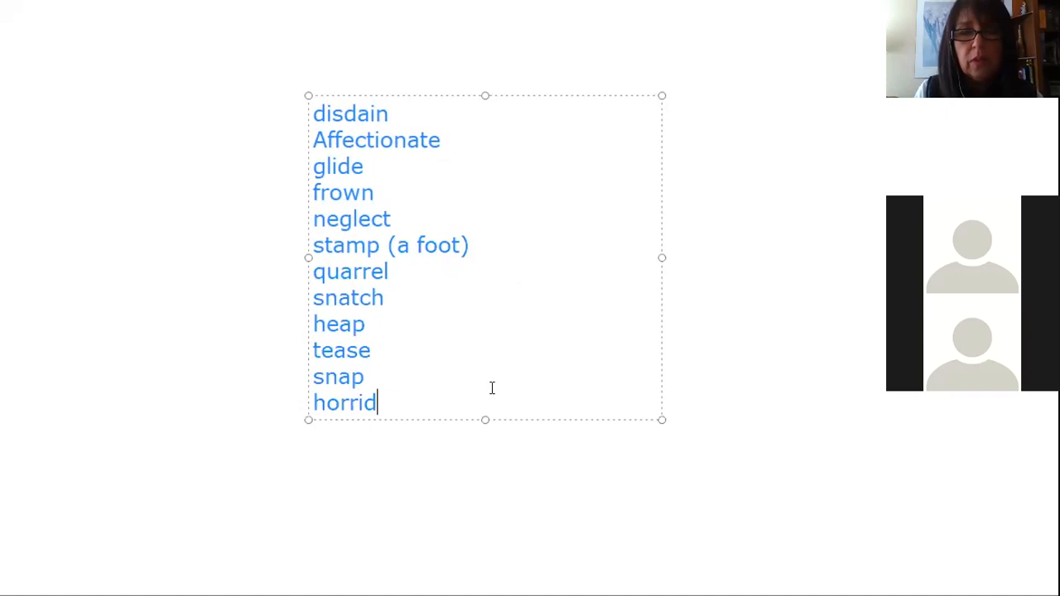
pyautogui.moveTo(471, 400)
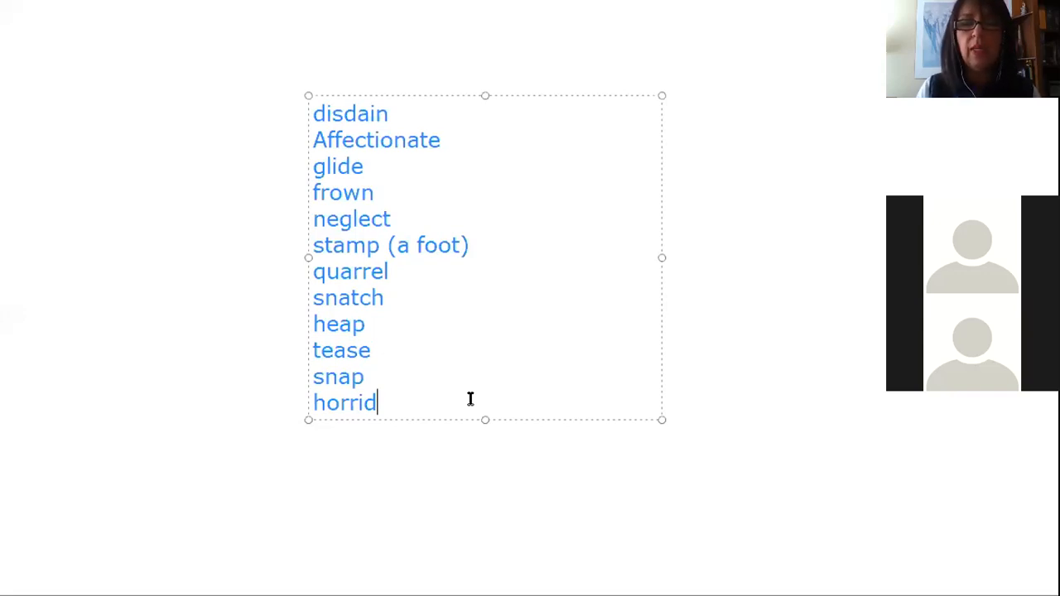
pyautogui.moveTo(330, 139)
pyautogui.write('a')
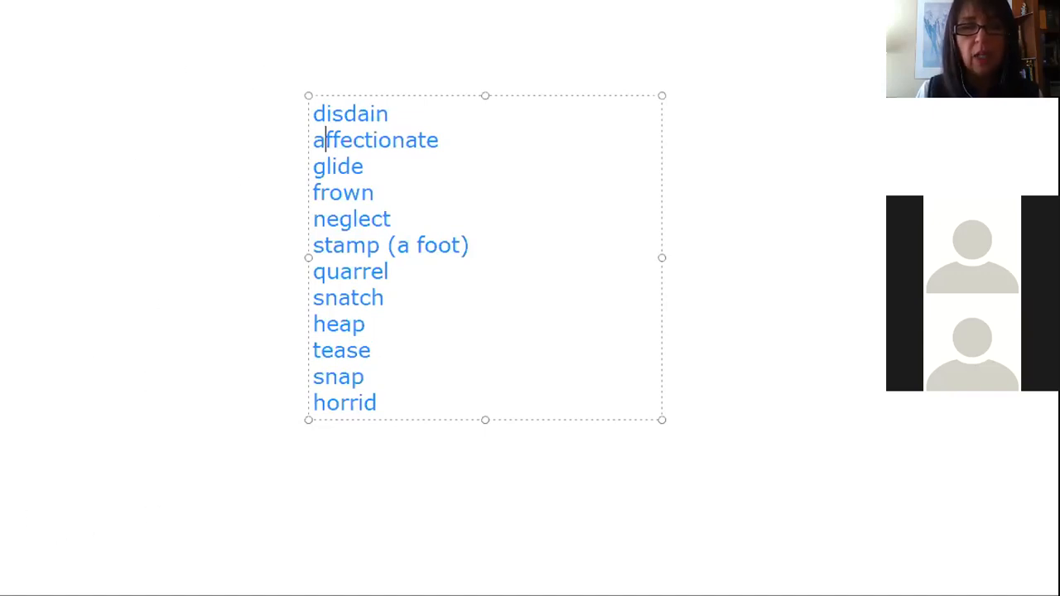
pyautogui.moveTo(419, 388)
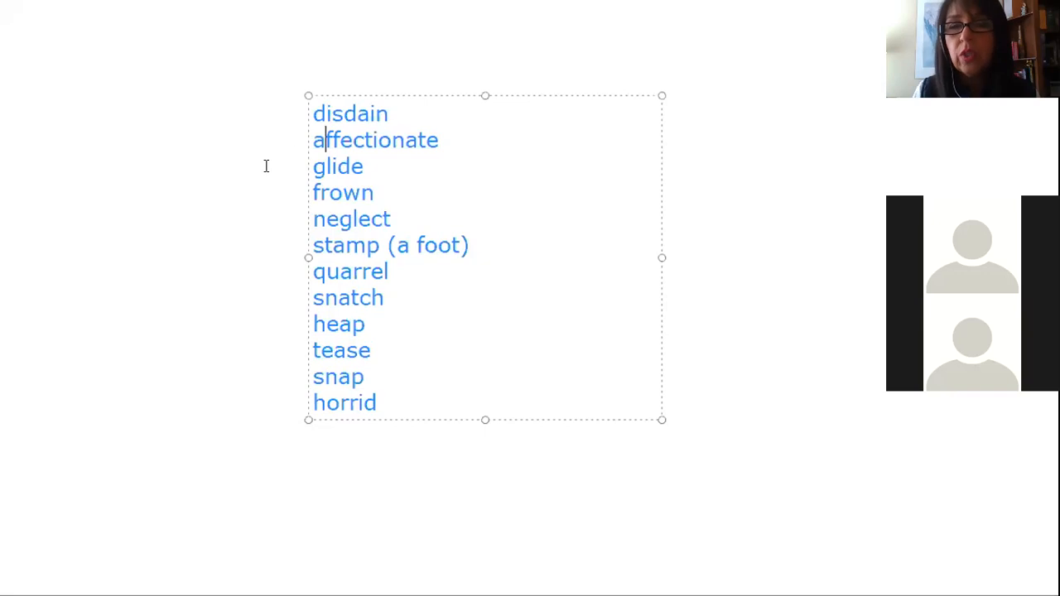
pyautogui.moveTo(274, 362)
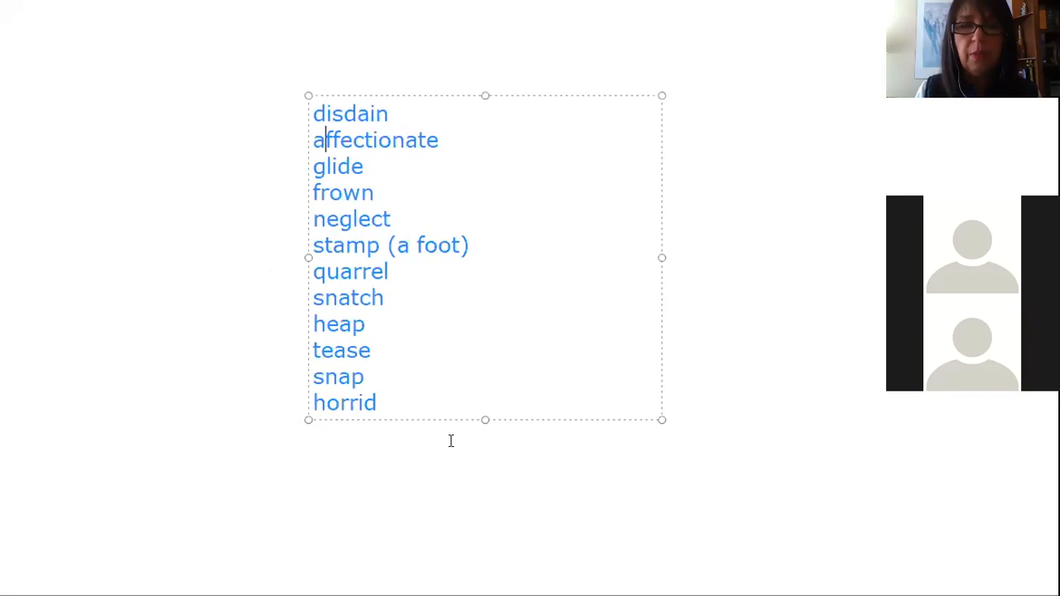
pyautogui.moveTo(513, 435)
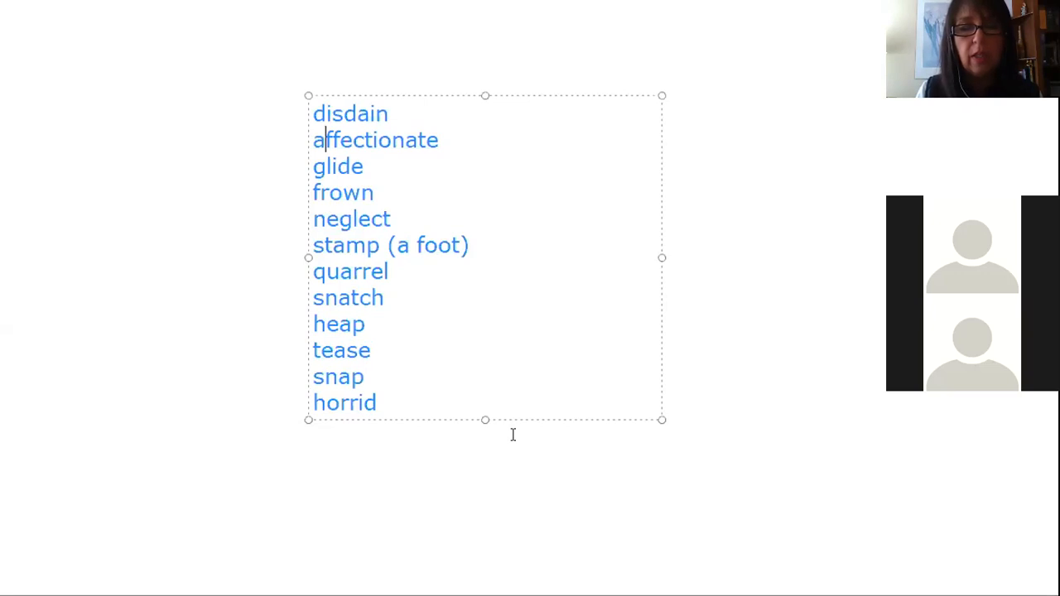
pyautogui.moveTo(633, 387)
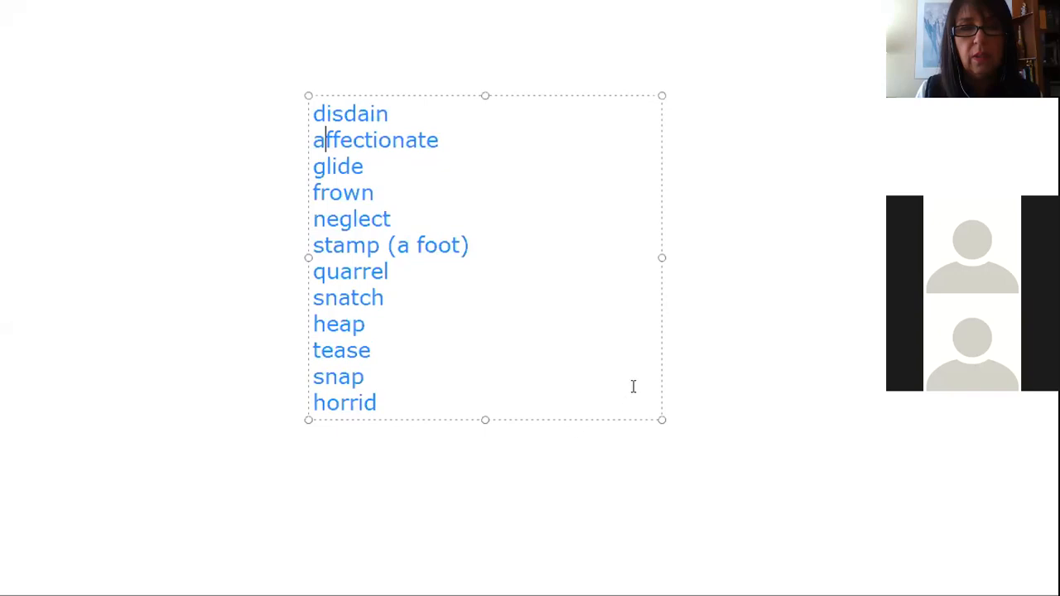